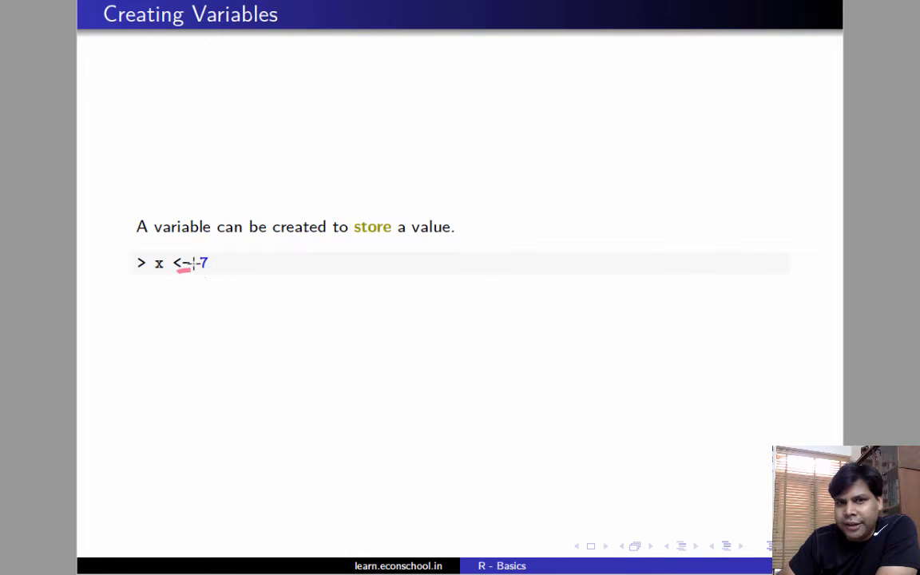
pyautogui.moveTo(199, 259)
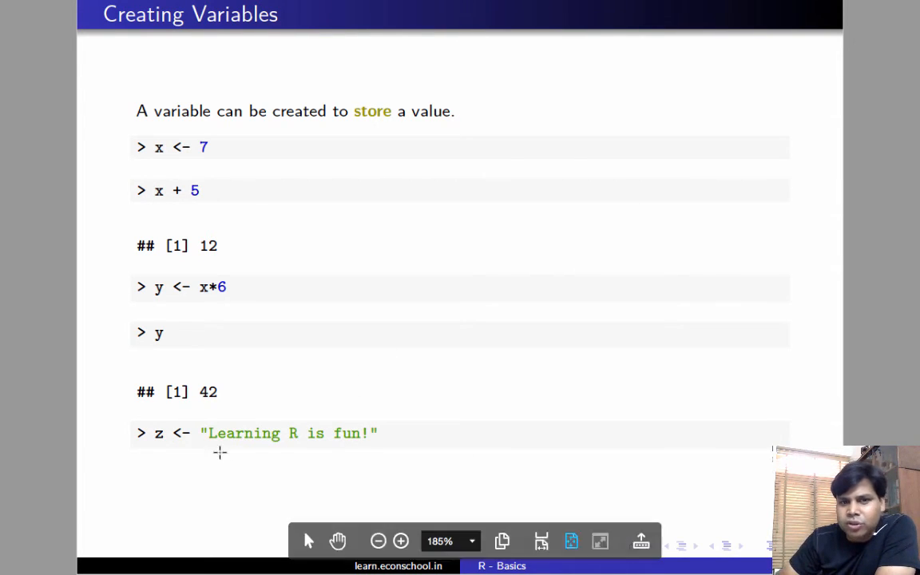
pyautogui.moveTo(363, 441)
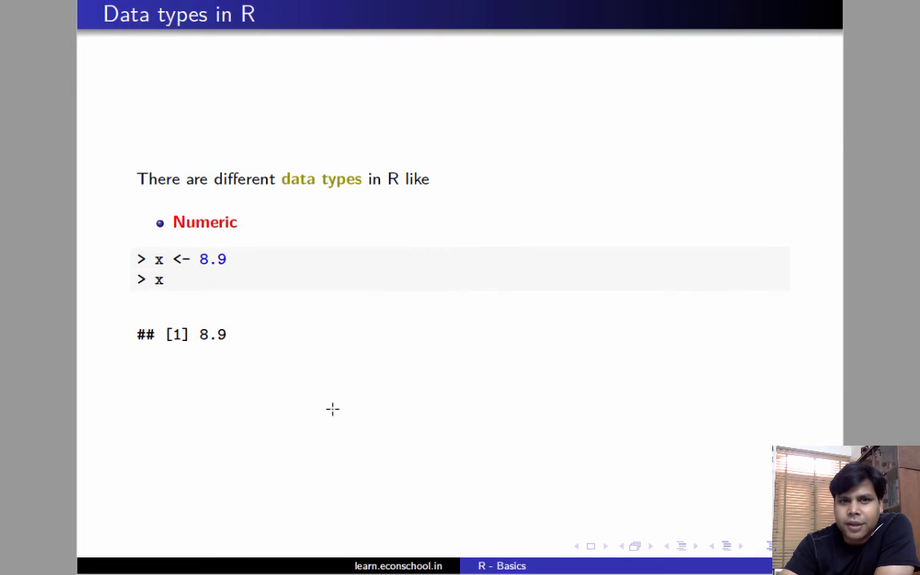
pyautogui.scroll(-3)
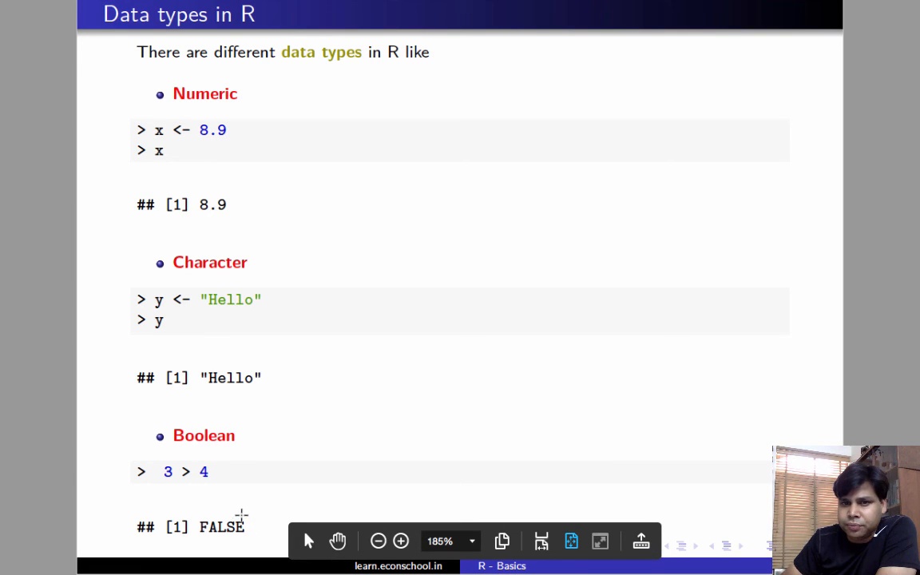
pyautogui.moveTo(488, 259)
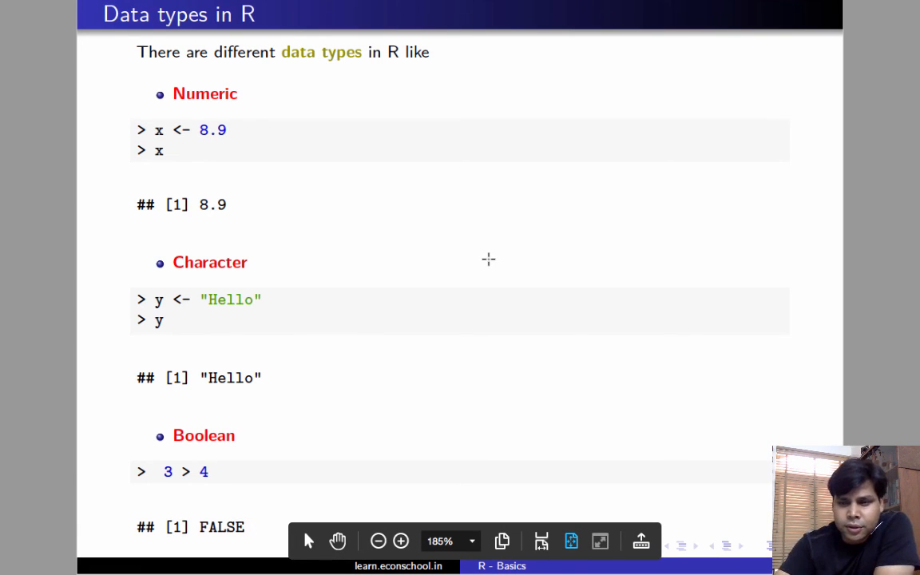